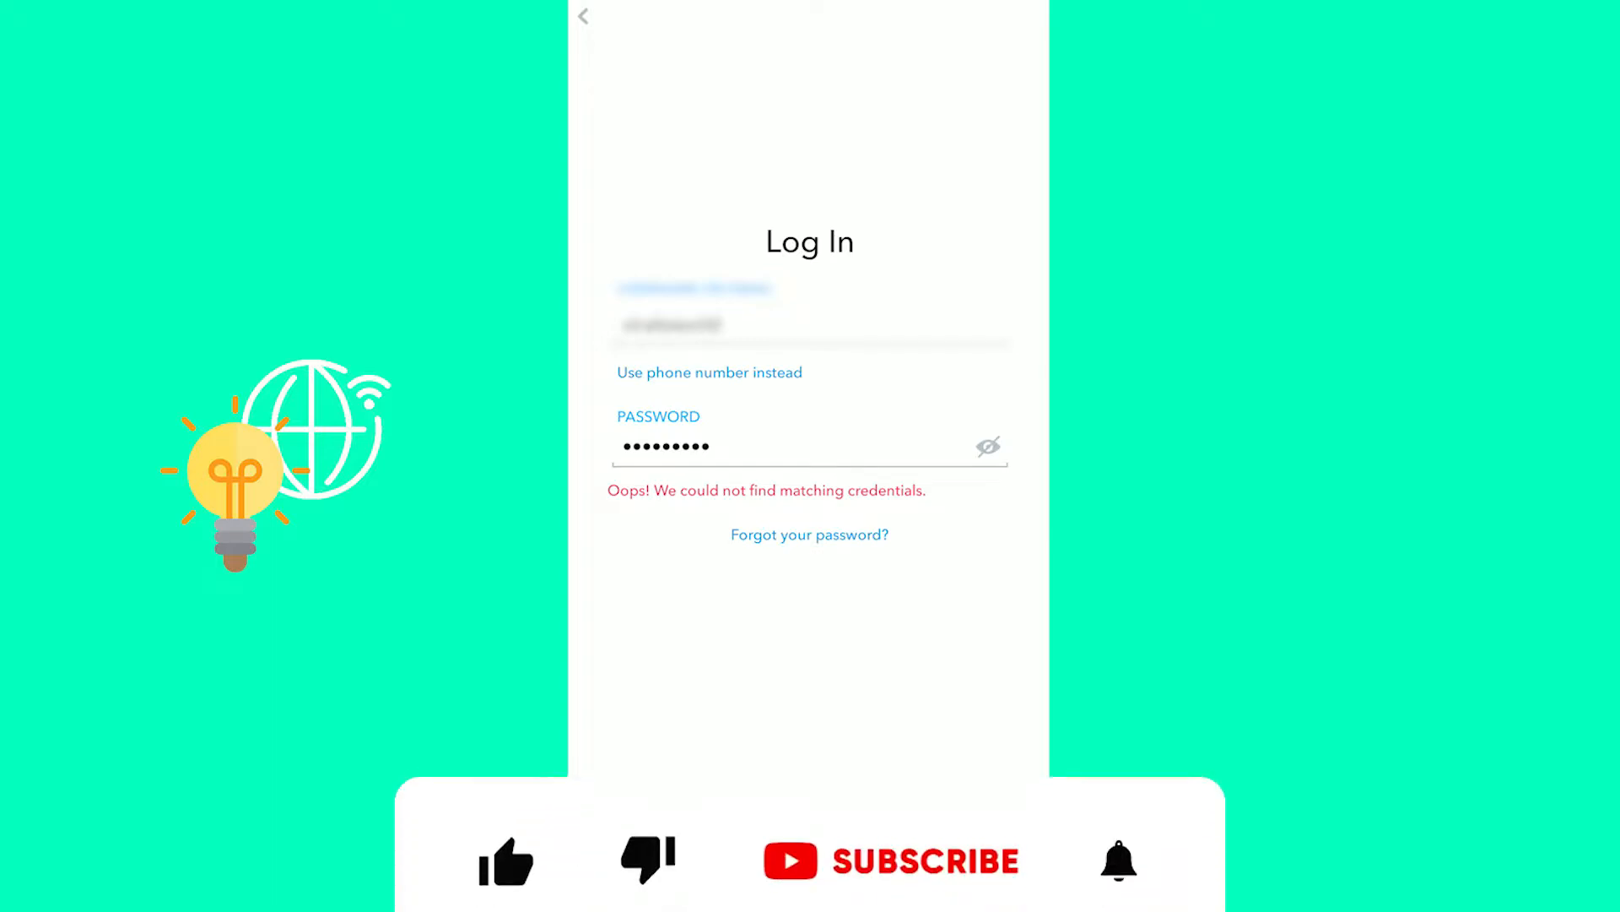
Dismiss the Snapchat 'no matching credentials' login error and switch to the recent apps overview
{"action": "left_click", "coordinate": [506, 829]}
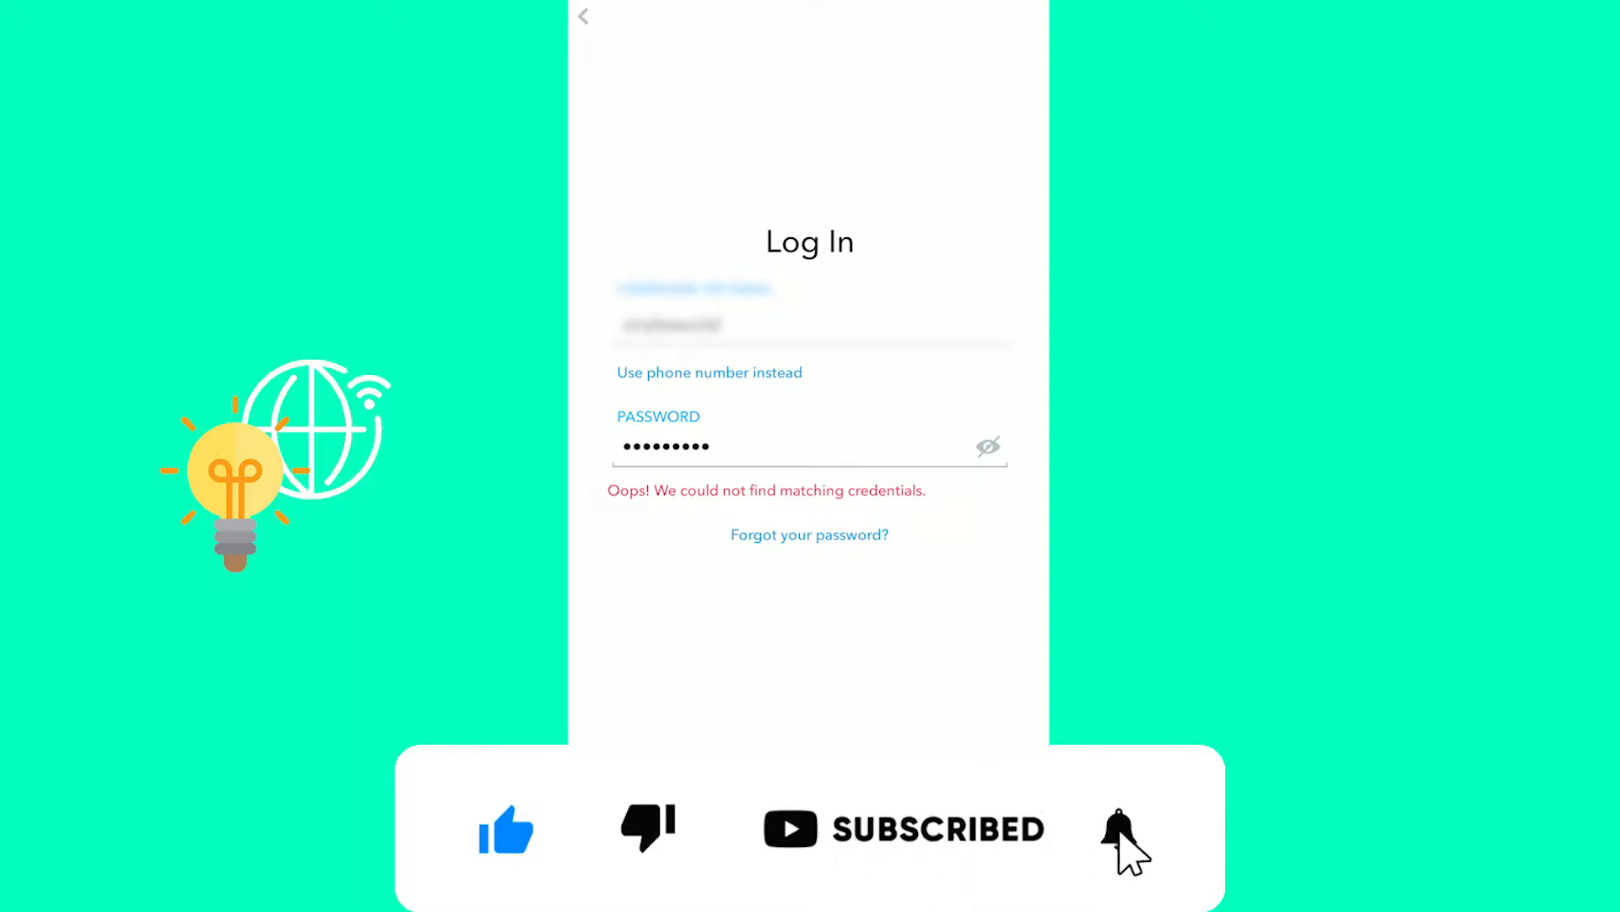
{"action": "left_click", "coordinate": [1119, 828]}
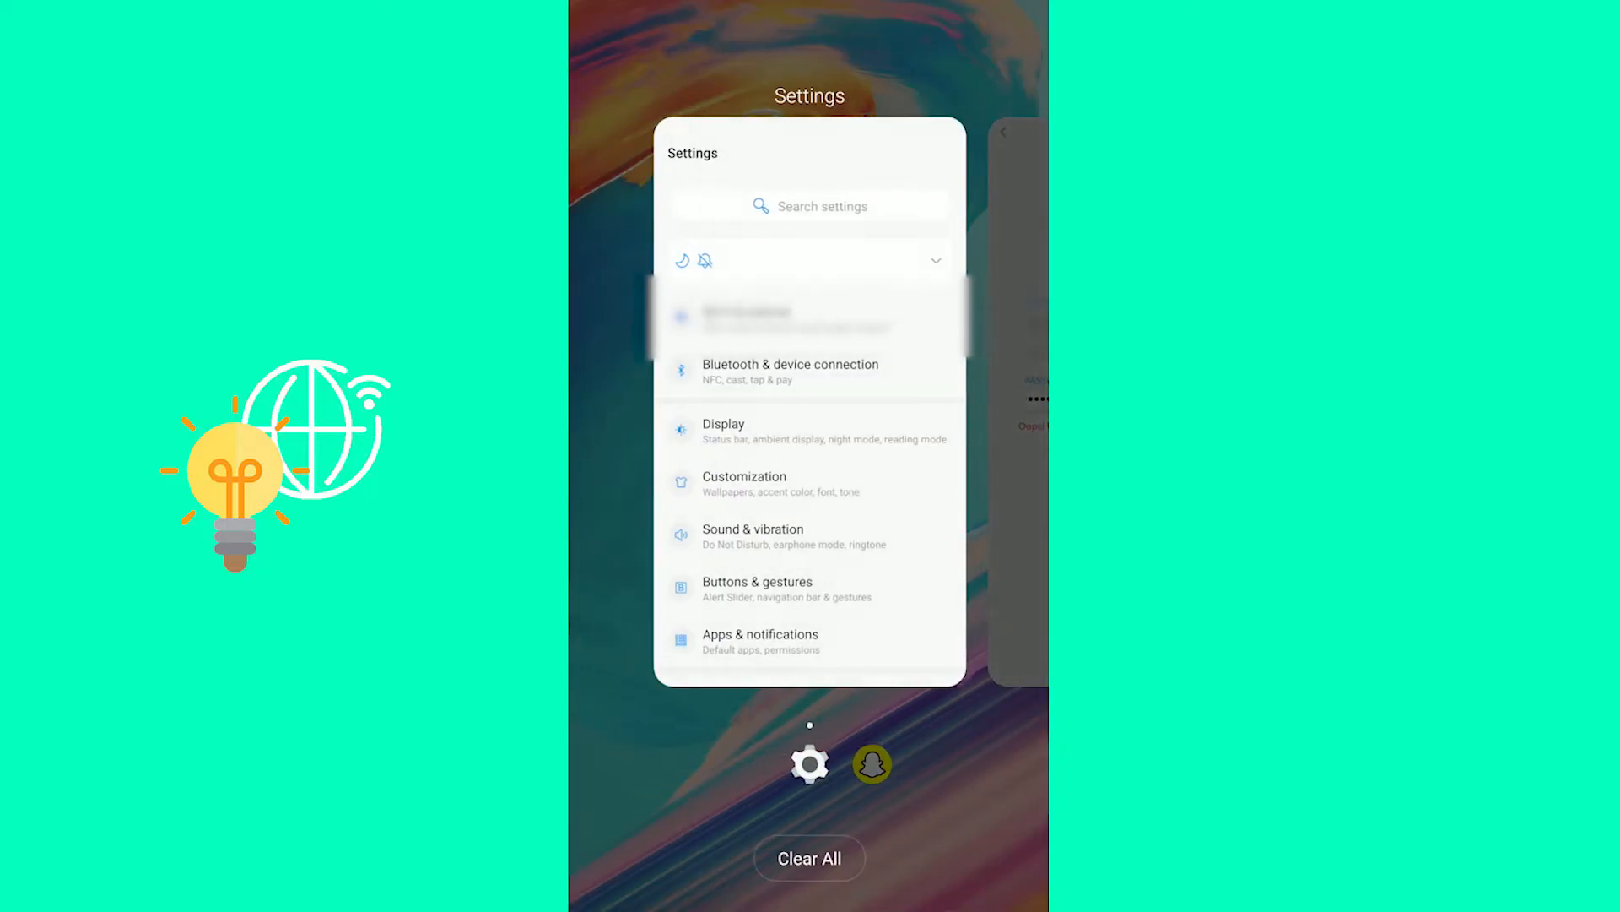
Bring the Settings card from recent apps to full screen
{"action": "left_click", "coordinate": [809, 403]}
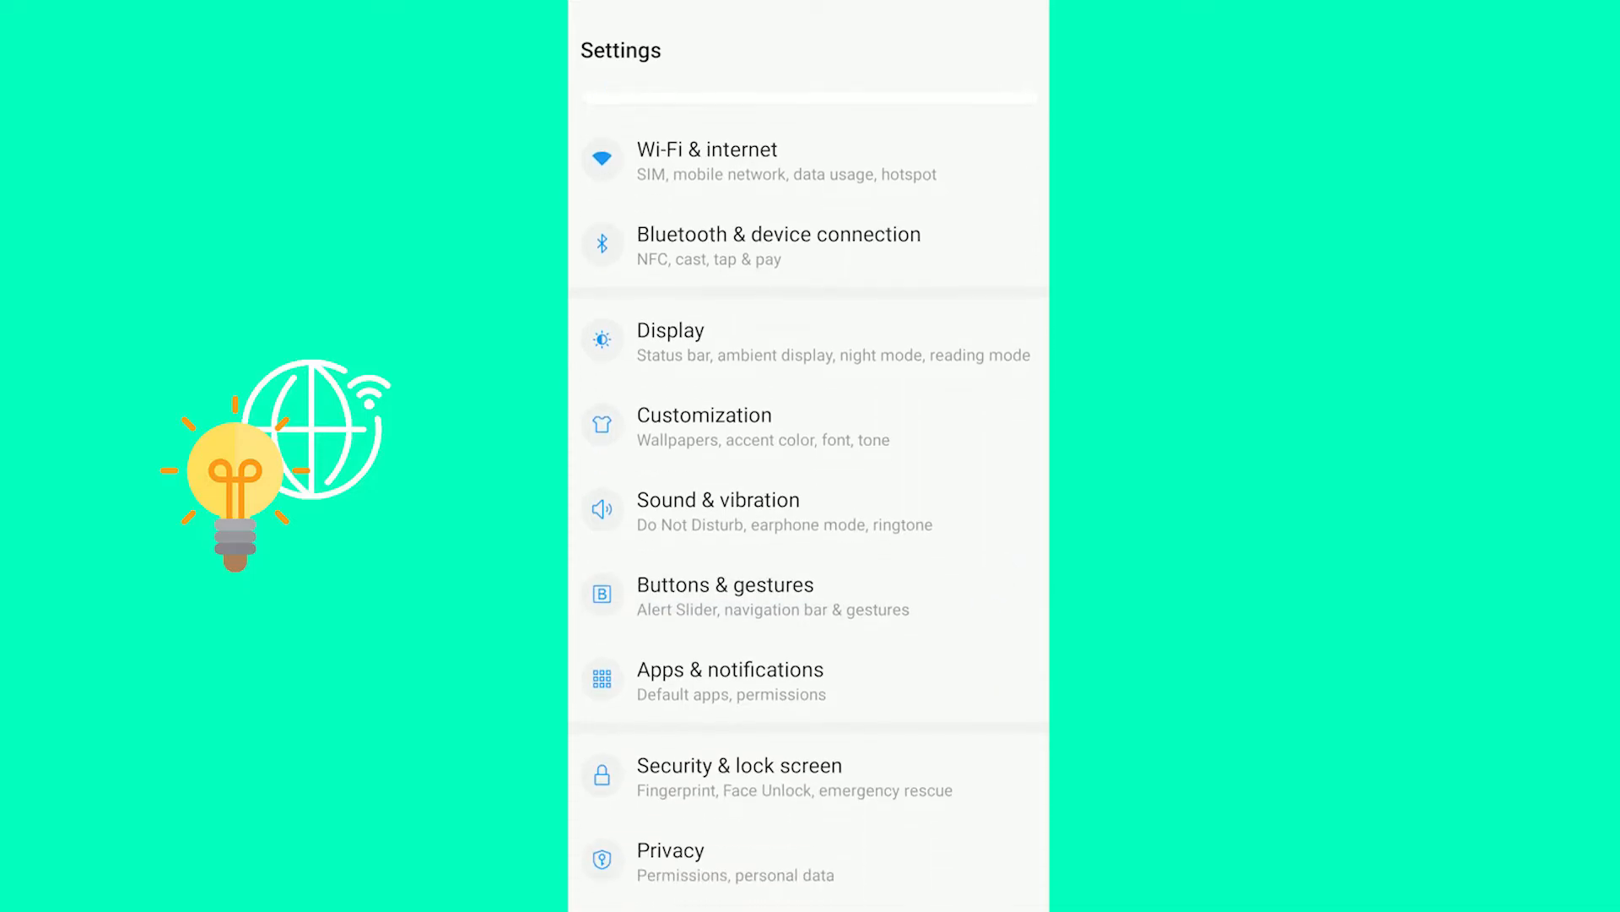
Open Snapchat's App info via Apps & notifications' recently opened apps
{"action": "left_click", "coordinate": [729, 680]}
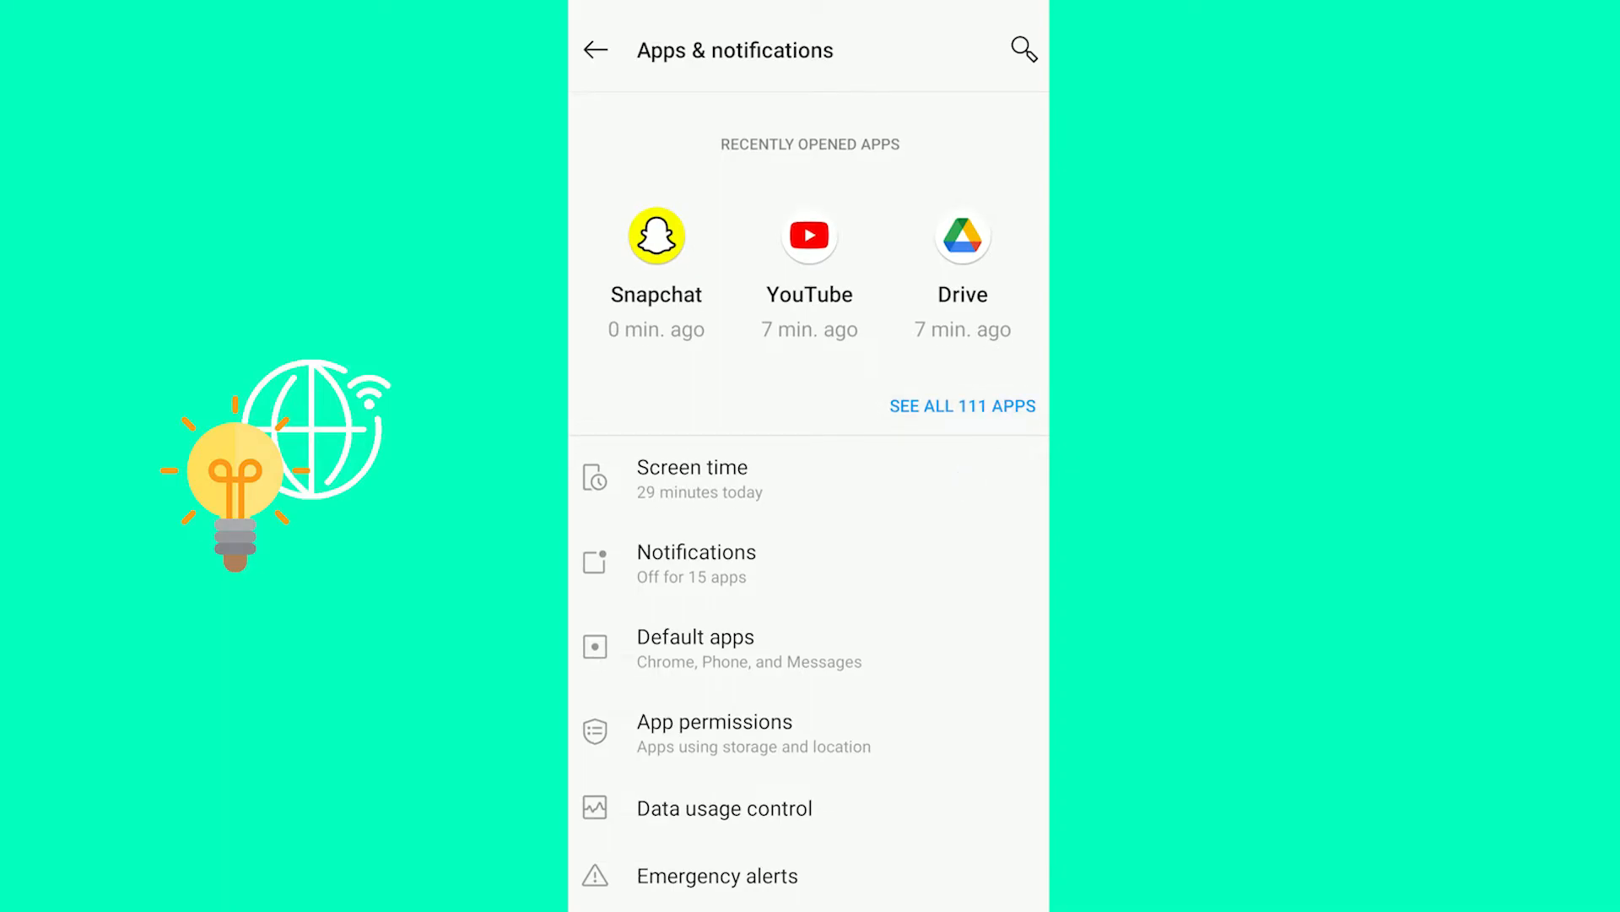
{"action": "left_click", "coordinate": [655, 235]}
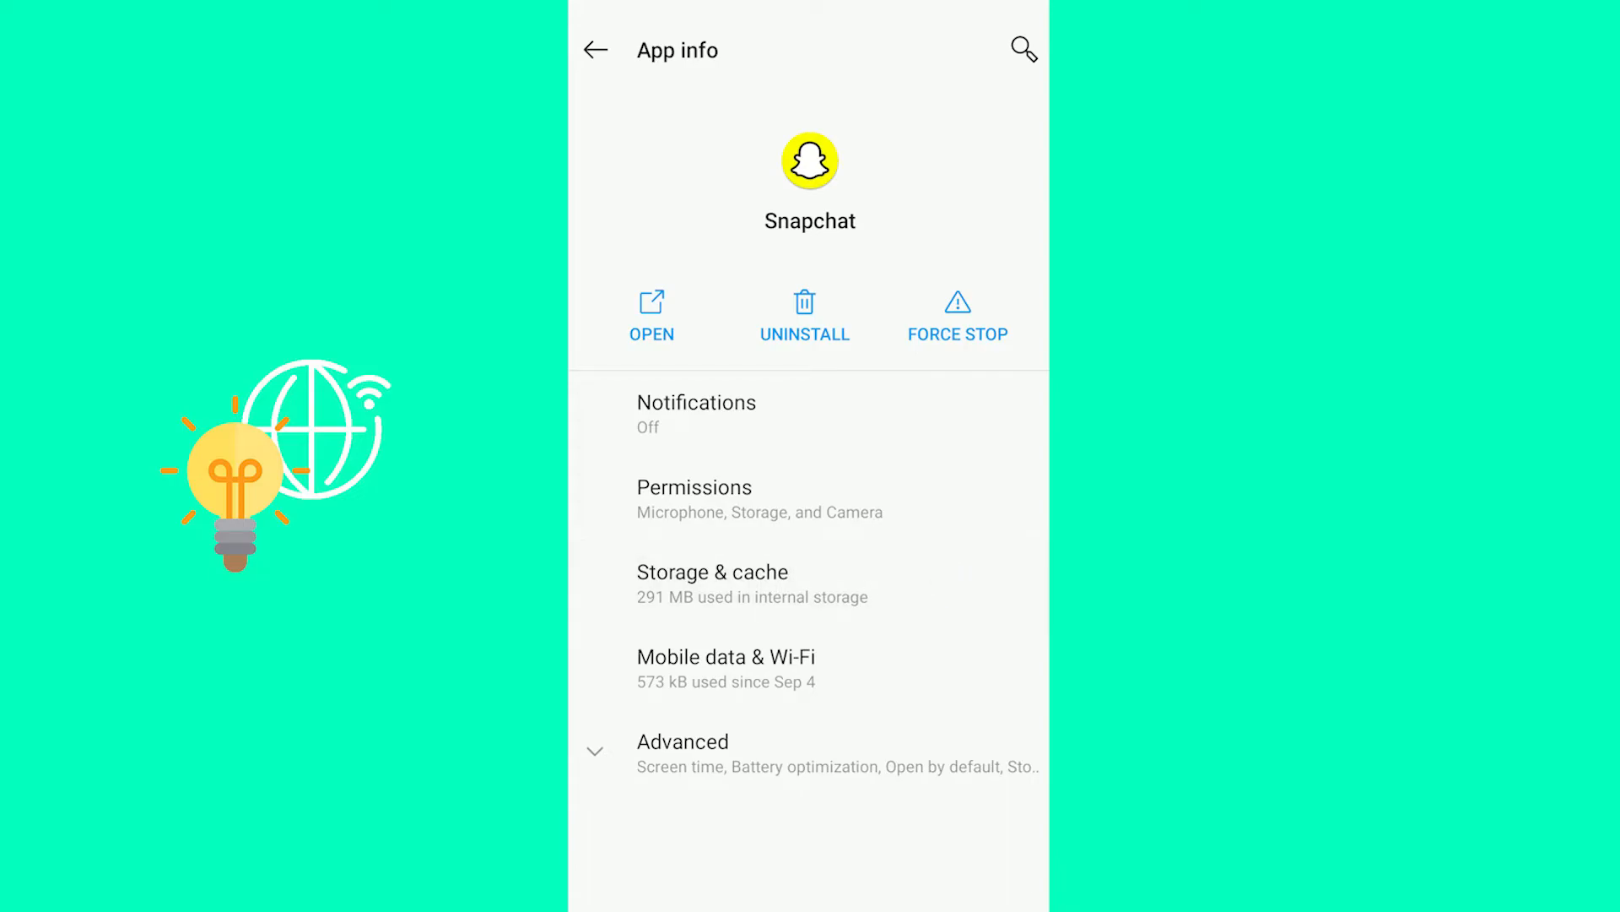
Clear Snapchat's 1.38 MB cache on its Storage & cache page, leaving 0 B
{"action": "left_click", "coordinate": [712, 583]}
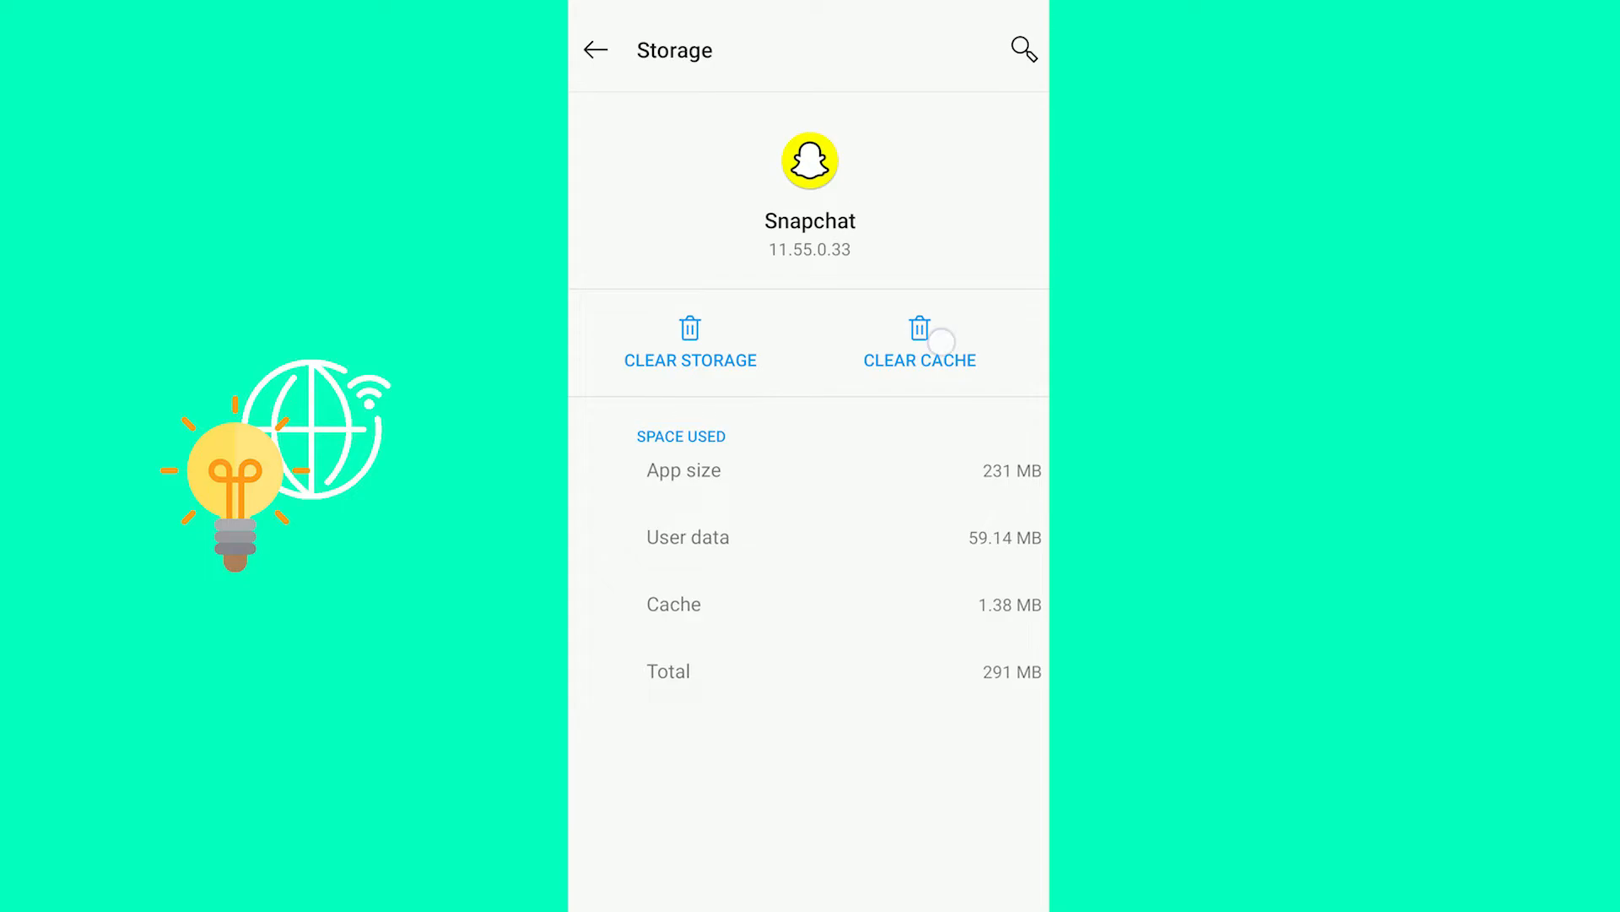
{"action": "left_click", "coordinate": [919, 341]}
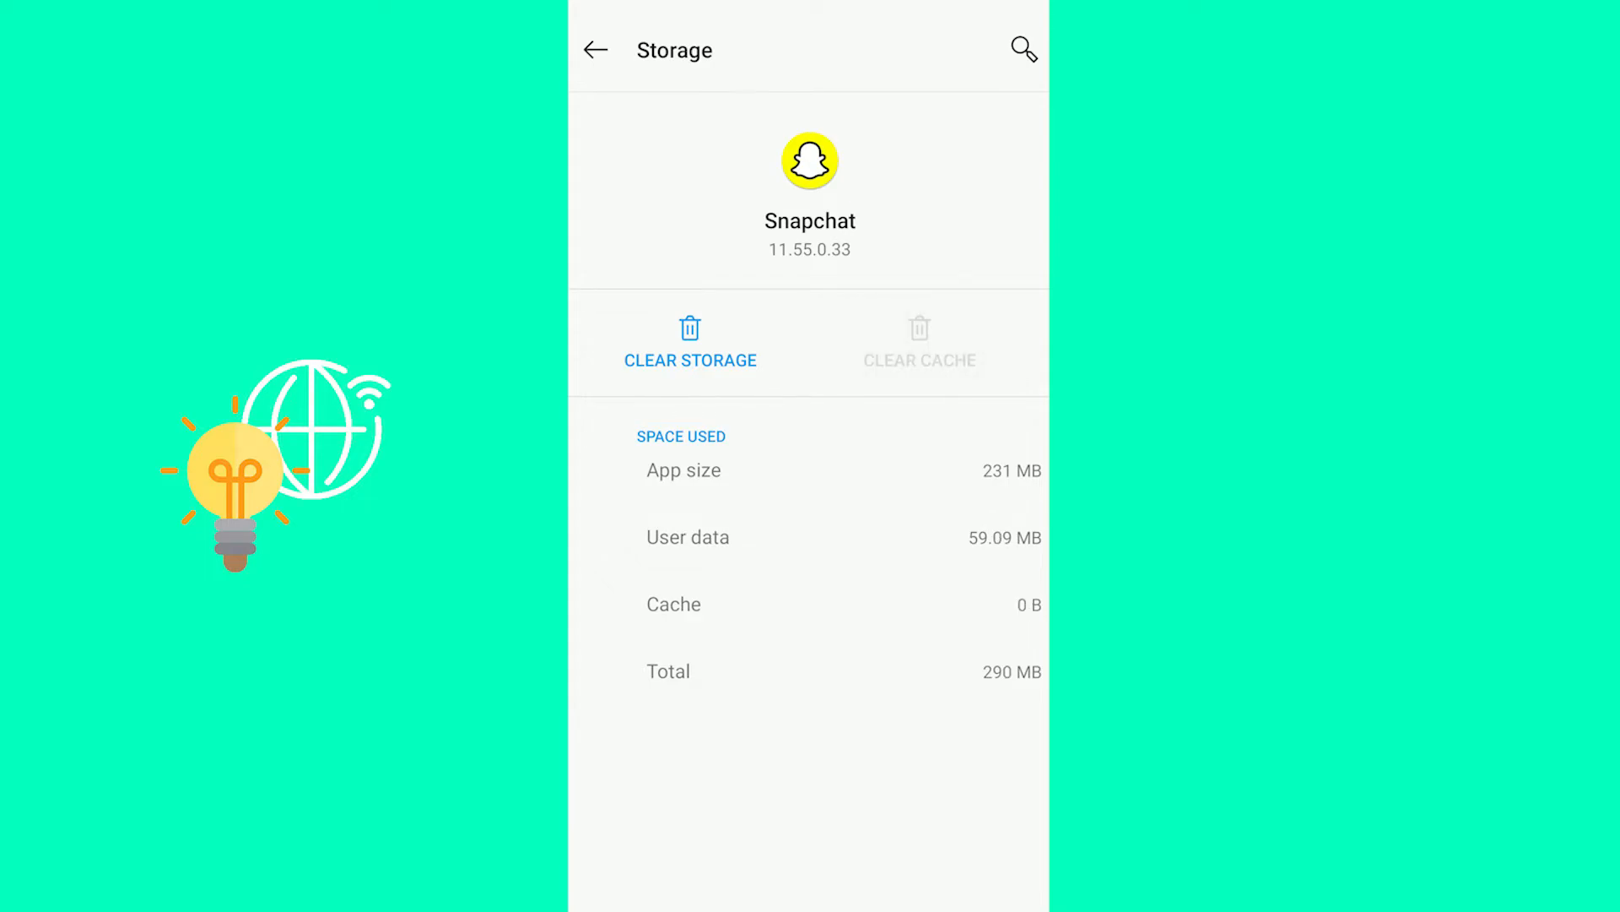